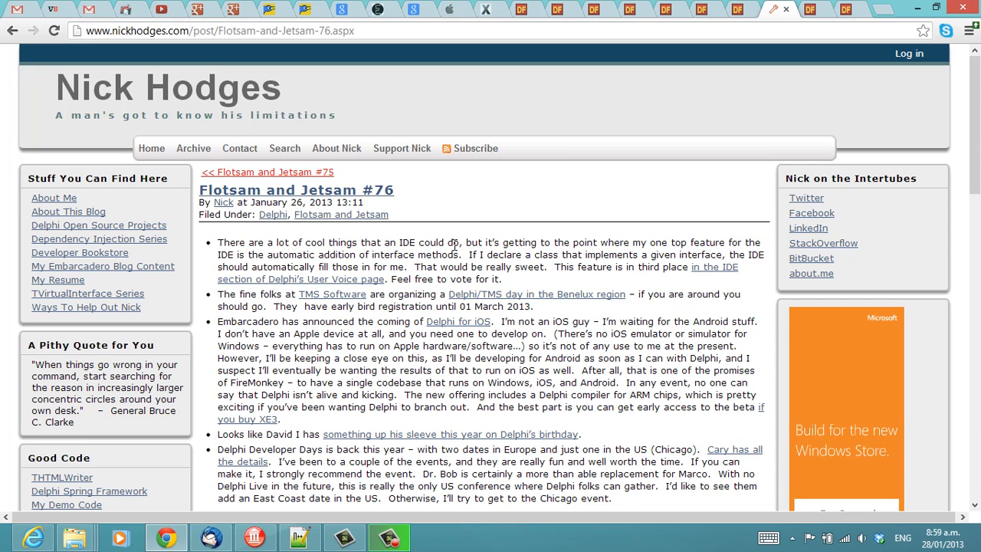
mouse_move(420, 268)
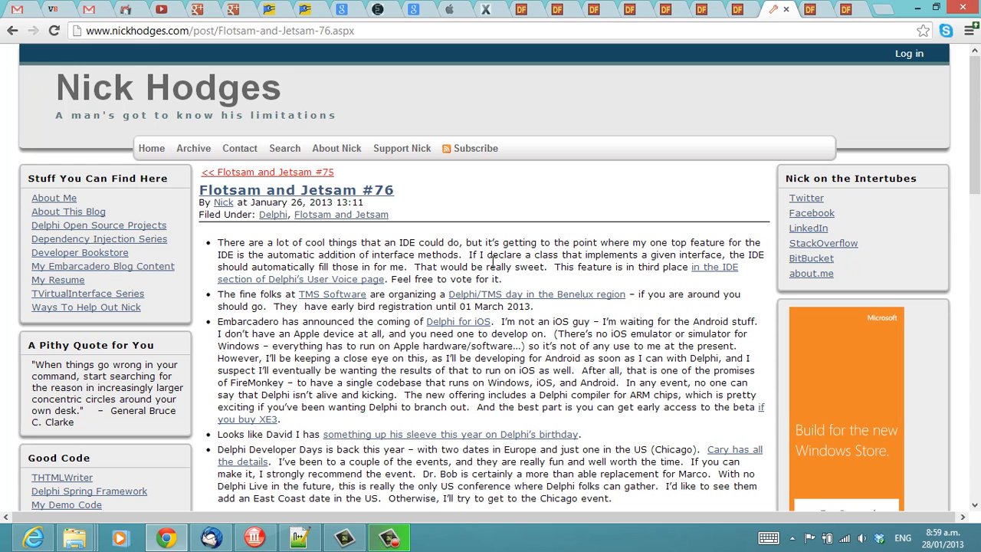
mouse_move(590, 255)
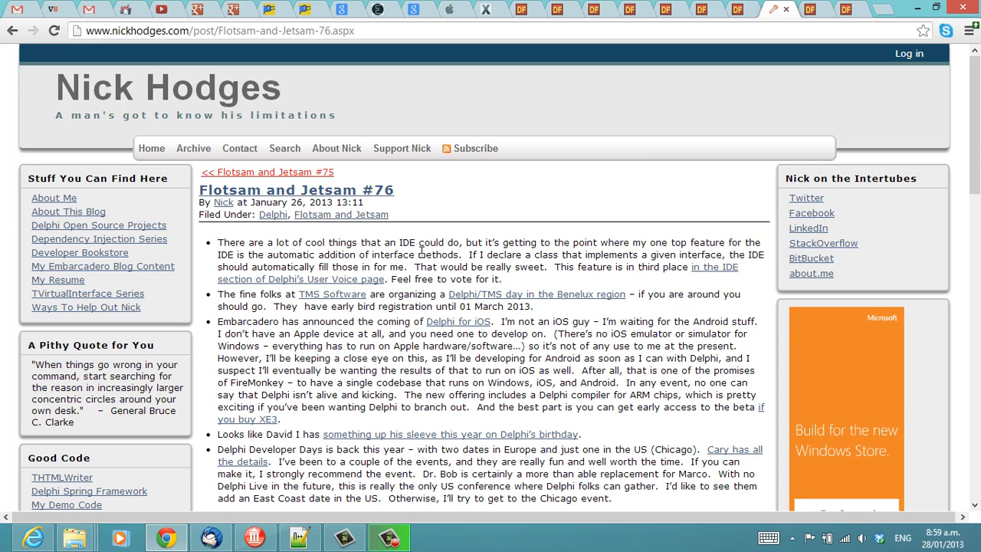
Step: Declare IFoo = interface on new lines under the type keyword in Unit8
click(298, 536)
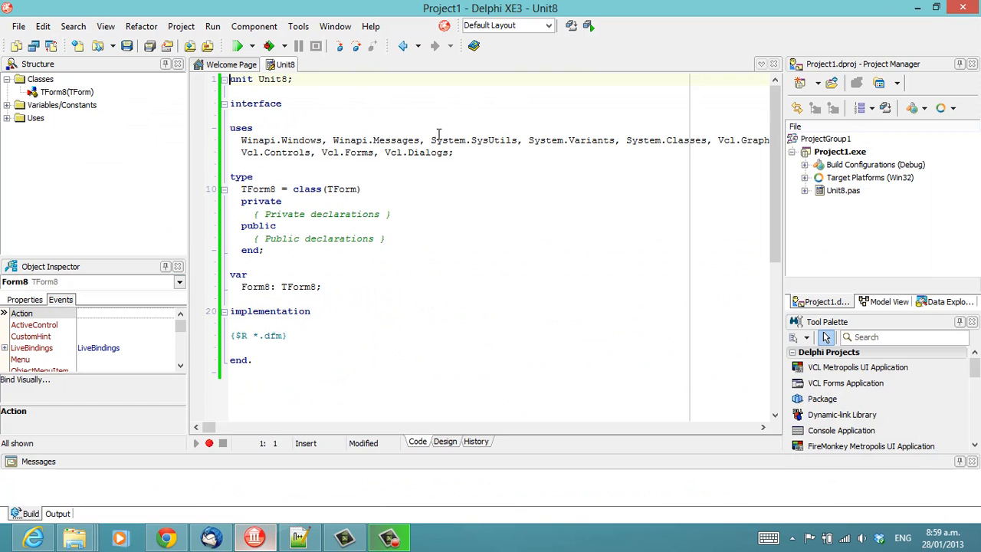
click(361, 177)
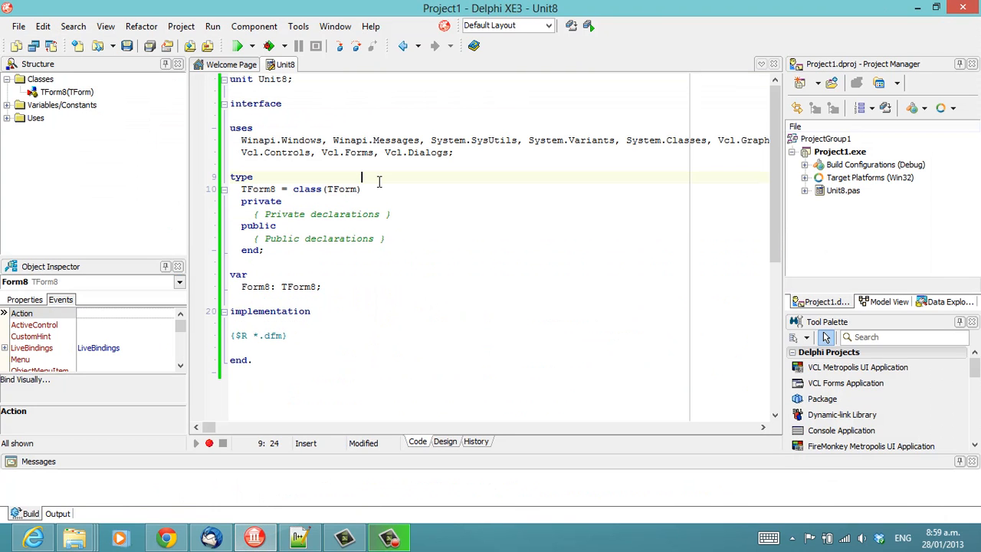
key(enter)
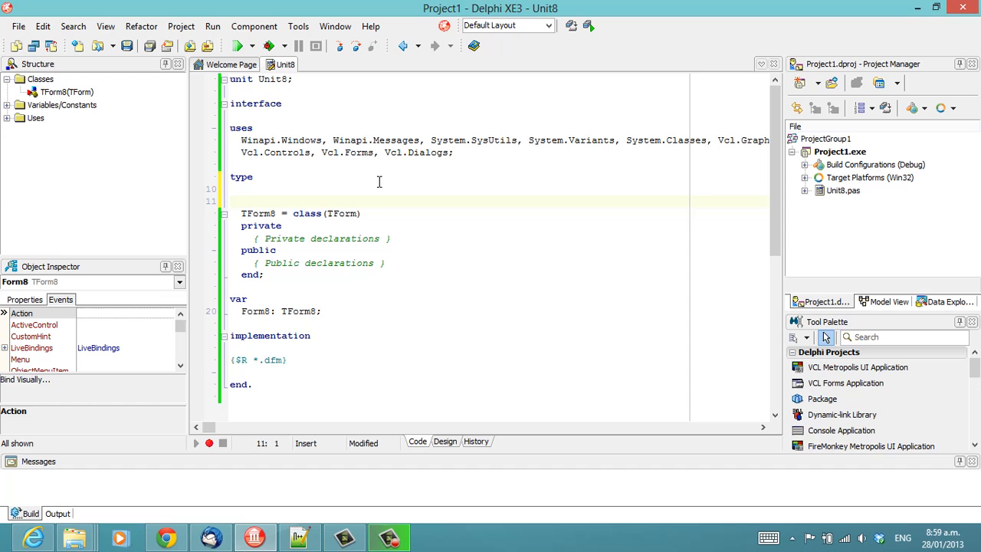
text(IB)
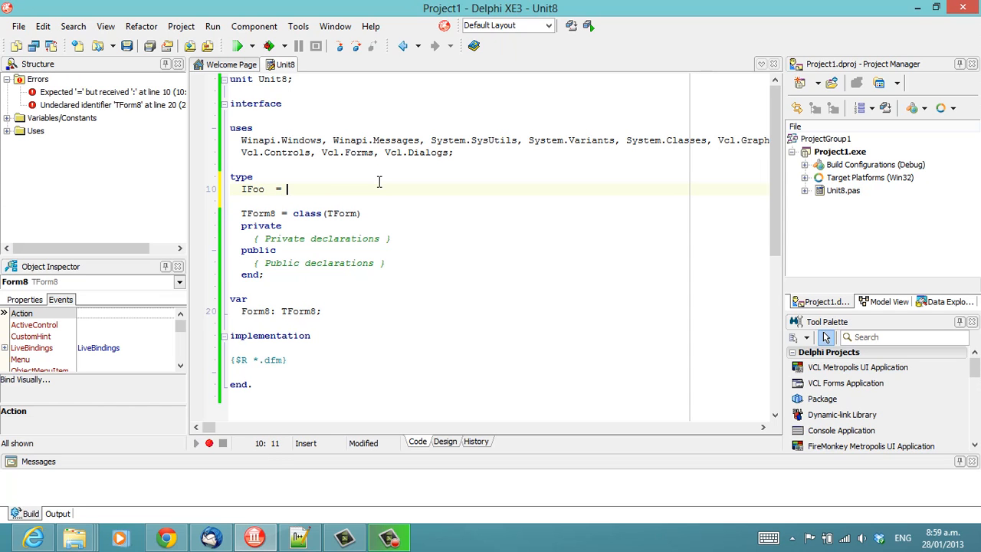
text(interface)
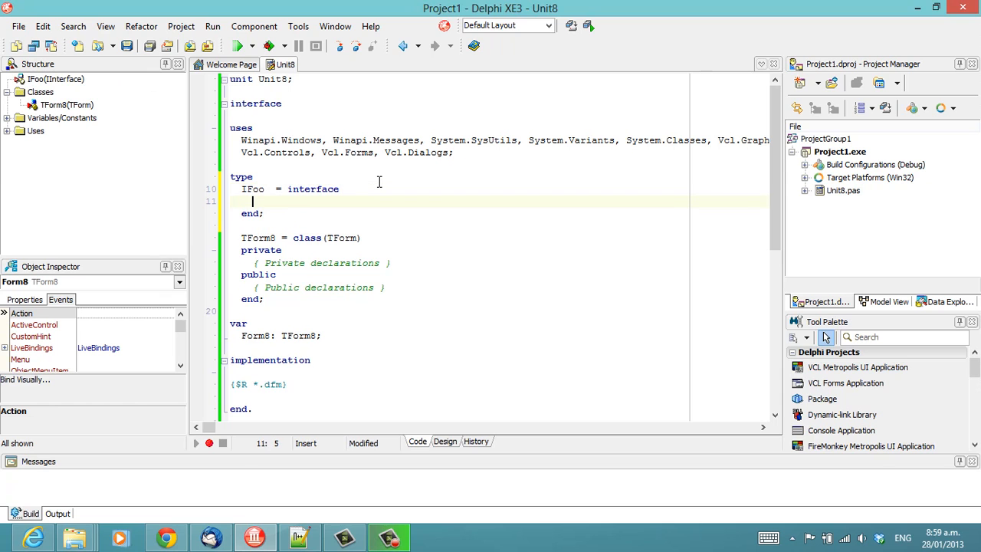
Step: Add property Foo : string read GetFoo write SetFoo to IFoo
text(property F)
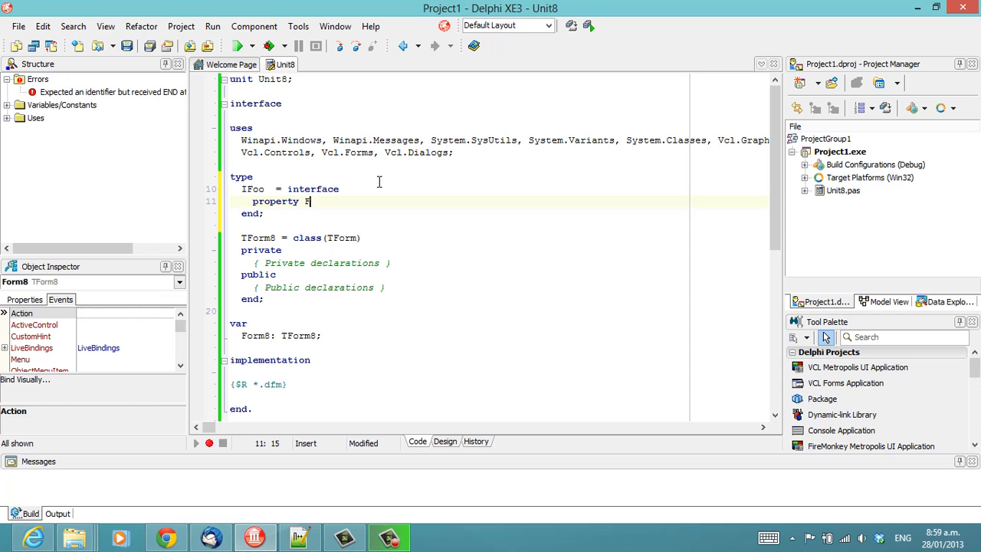
text(oo : string read GetFoo write)
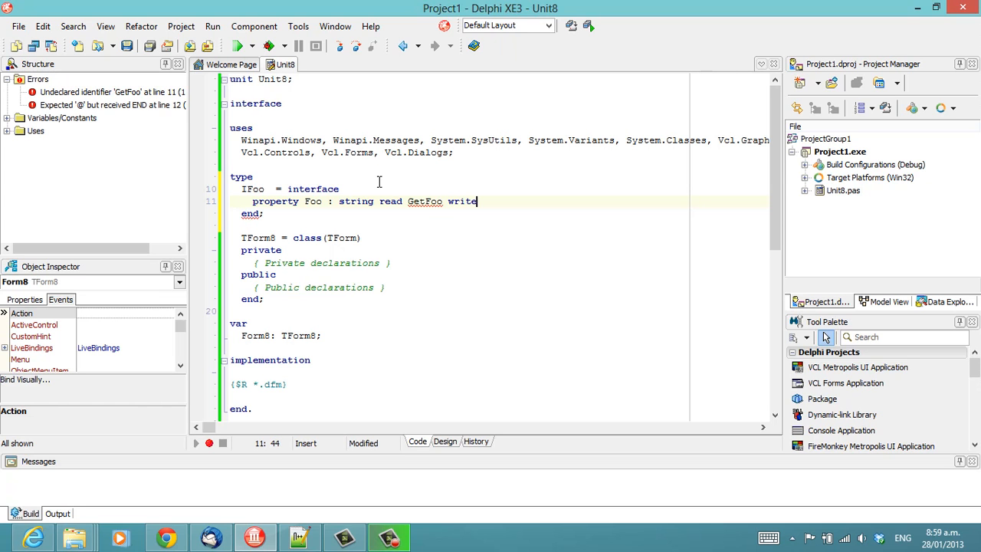
text(SetFoo;)
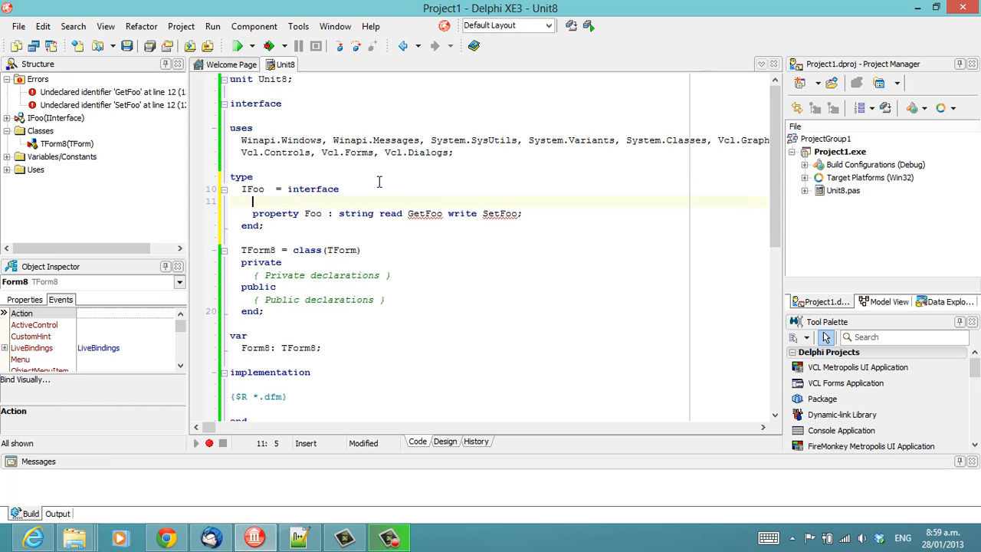
mouse_move(313, 198)
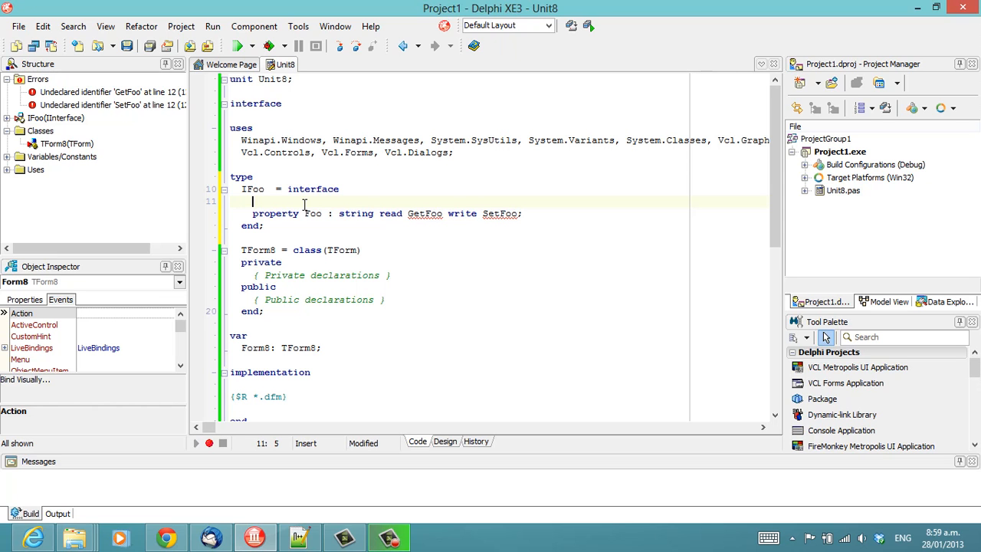
Step: Declare procedure SetFoo(Value : string) and function GetFoo : string inside IFoo
text(F)
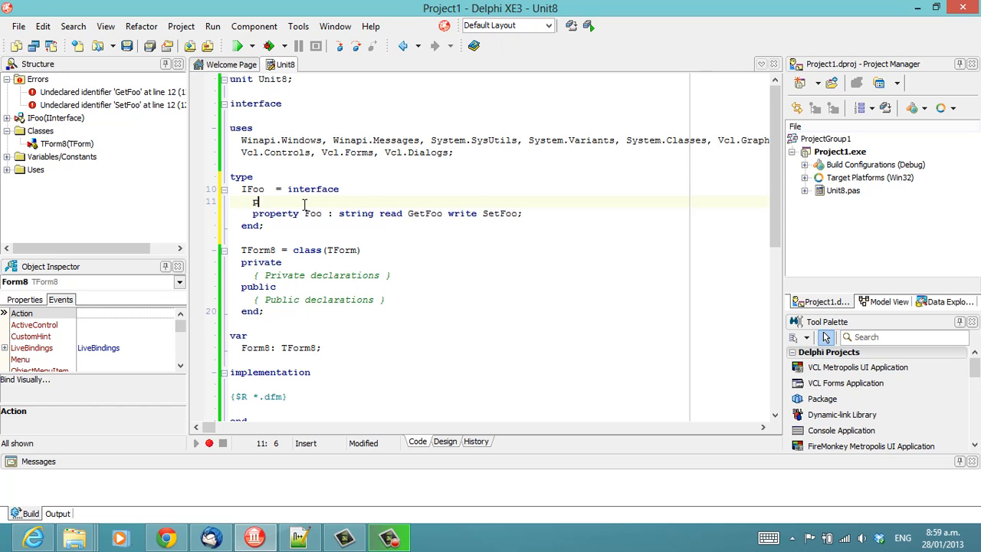
text(procedure SetFoo()
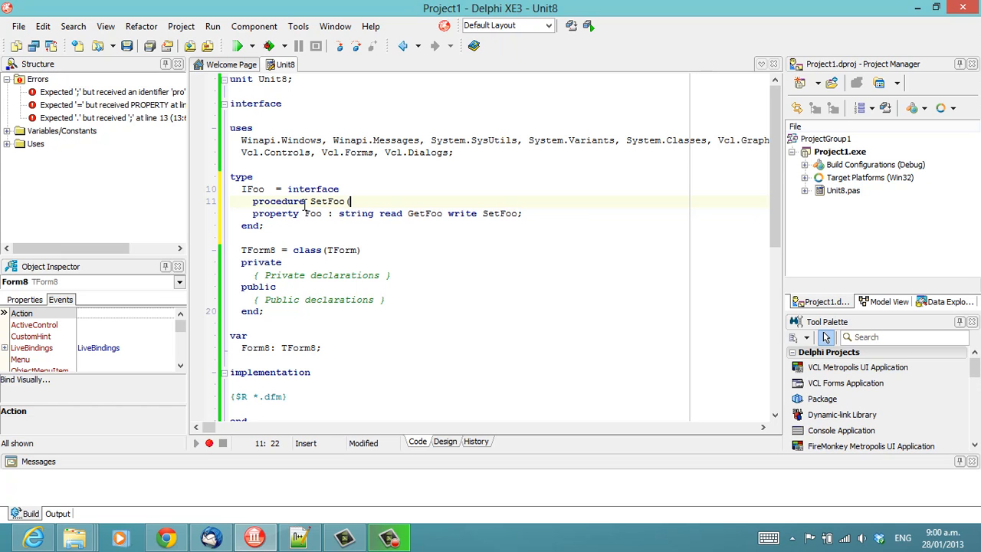
text(Value : string);)
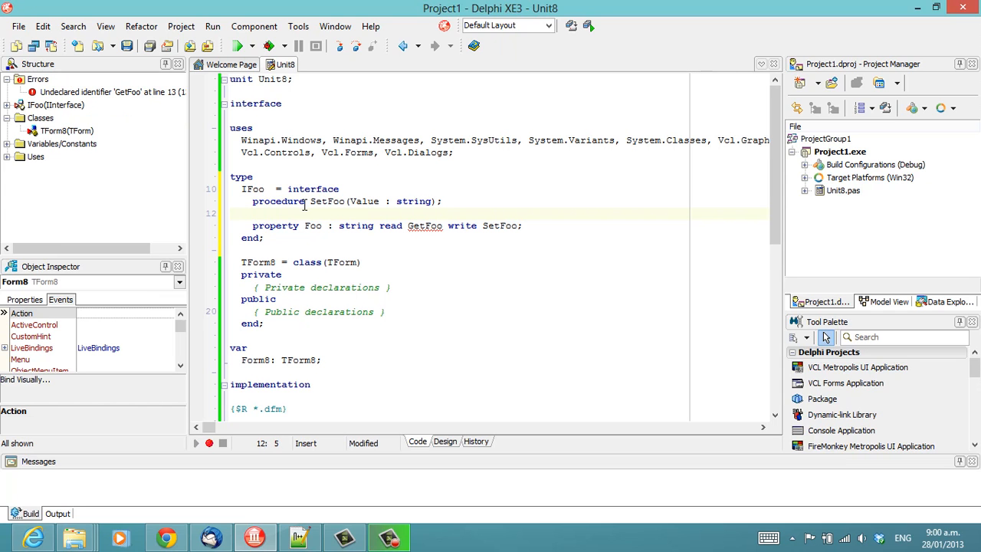
text(function)
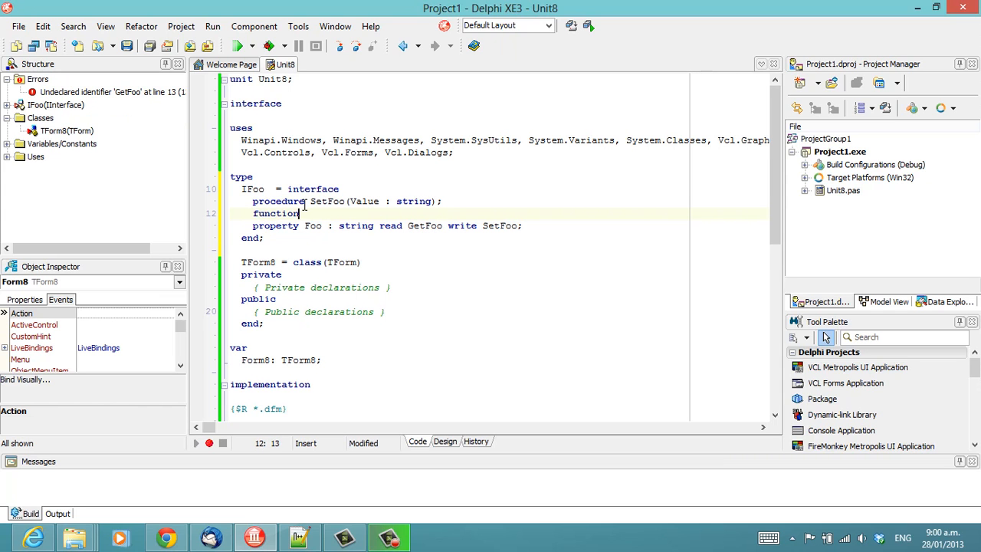
text(GetFoo : string;)
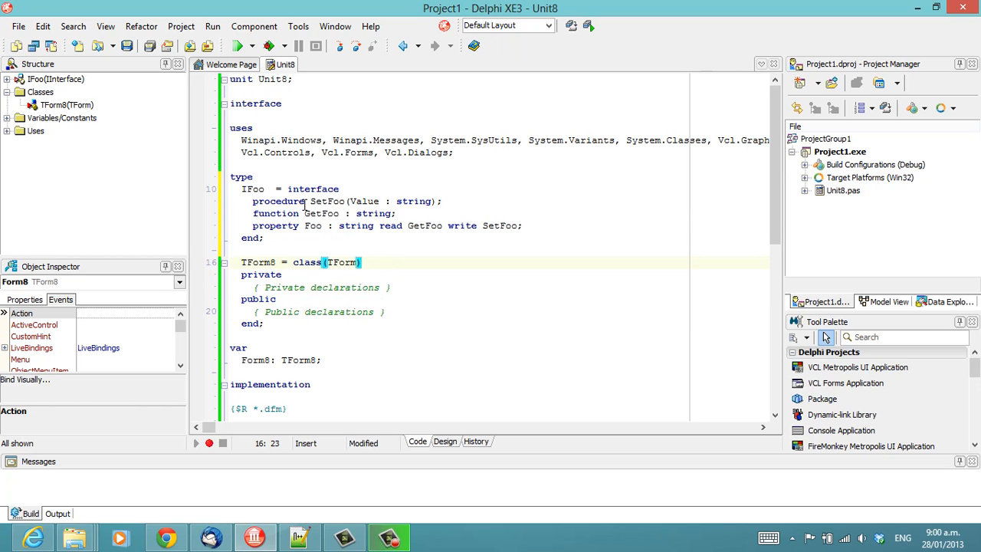
Step: Make TForm8 inherit from (TForm, IFoo) and generate the GetFoo/SetFoo method stubs
text(, IFoo)
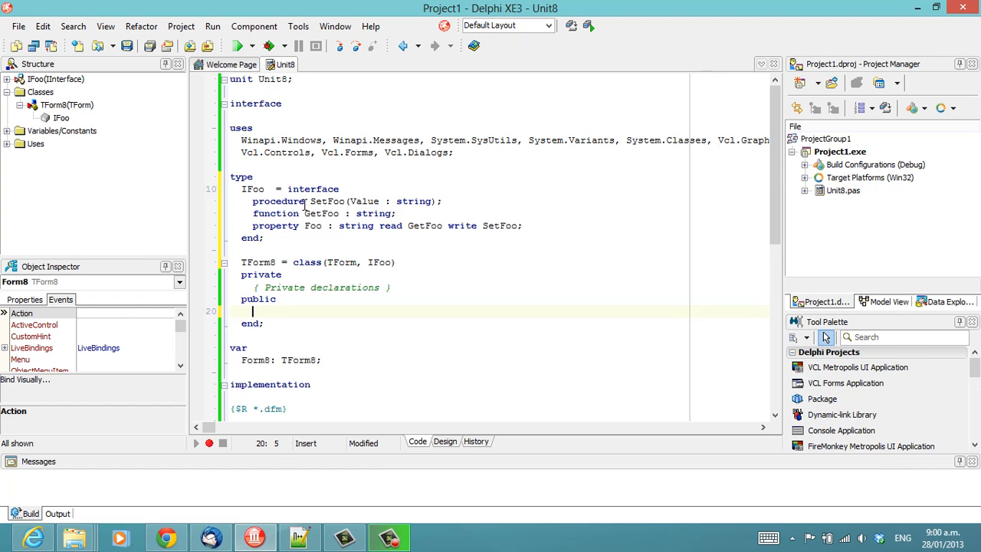
key(ctrl+space)
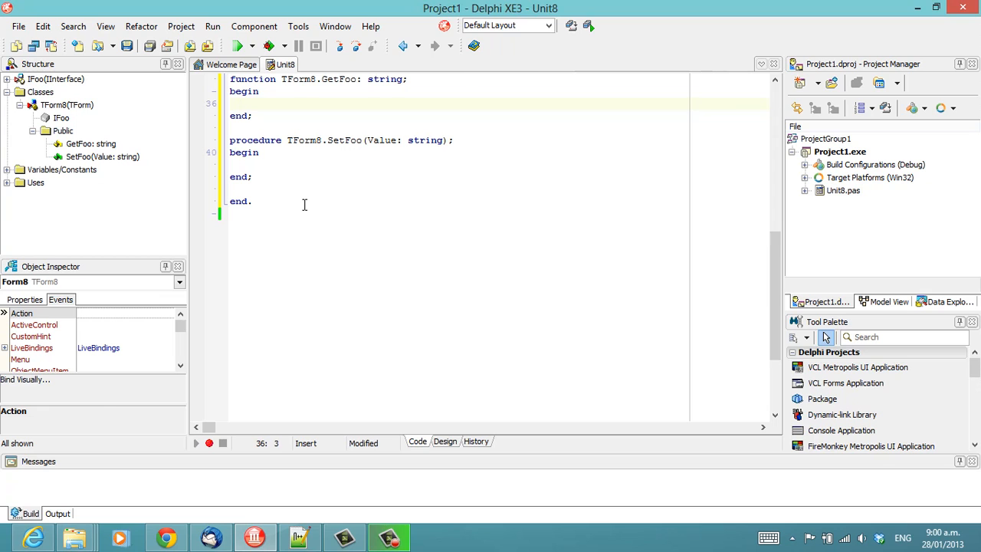
Step: Write result := FFoo in GetFoo, declaring then undoing a local string FFoo
text(result :=)
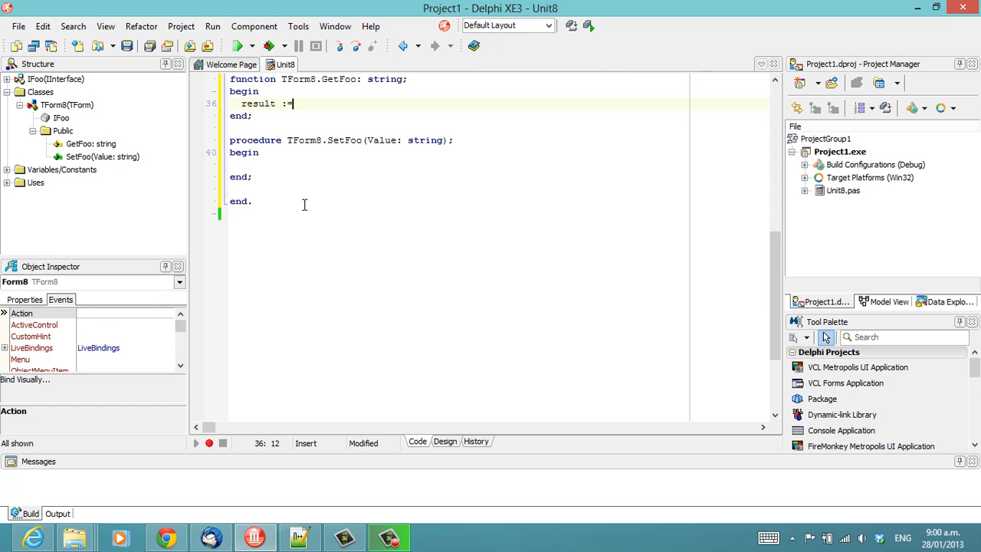
text(FFoo;)
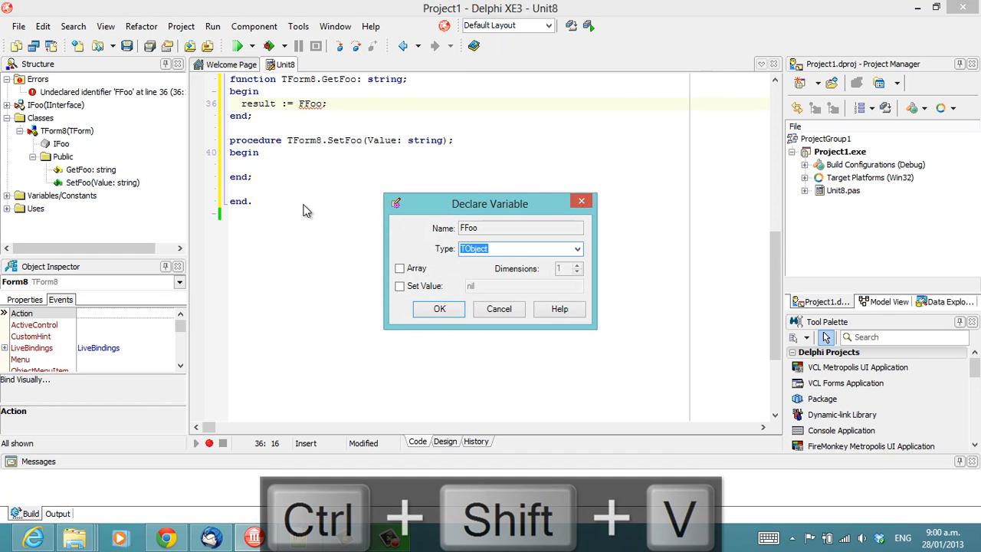
text(String)
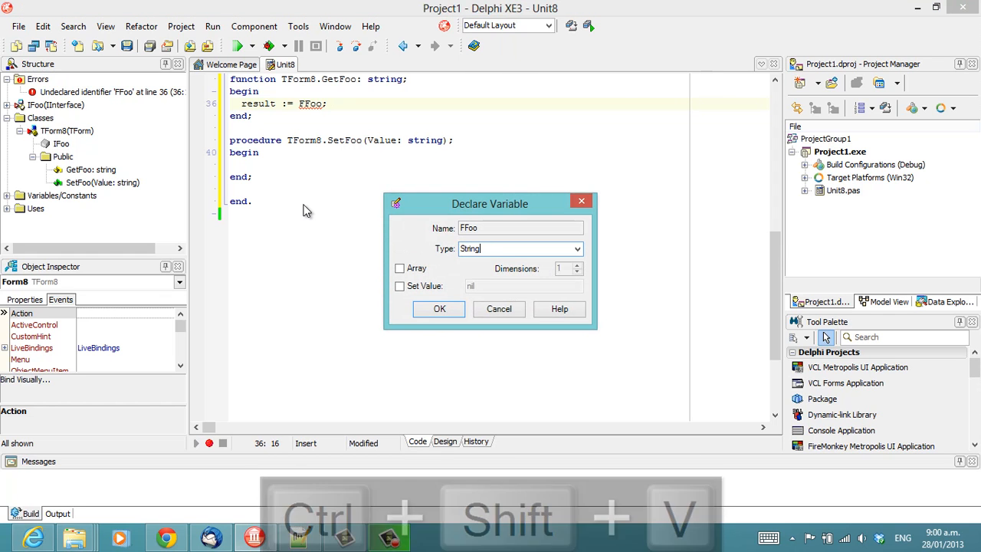
click(438, 308)
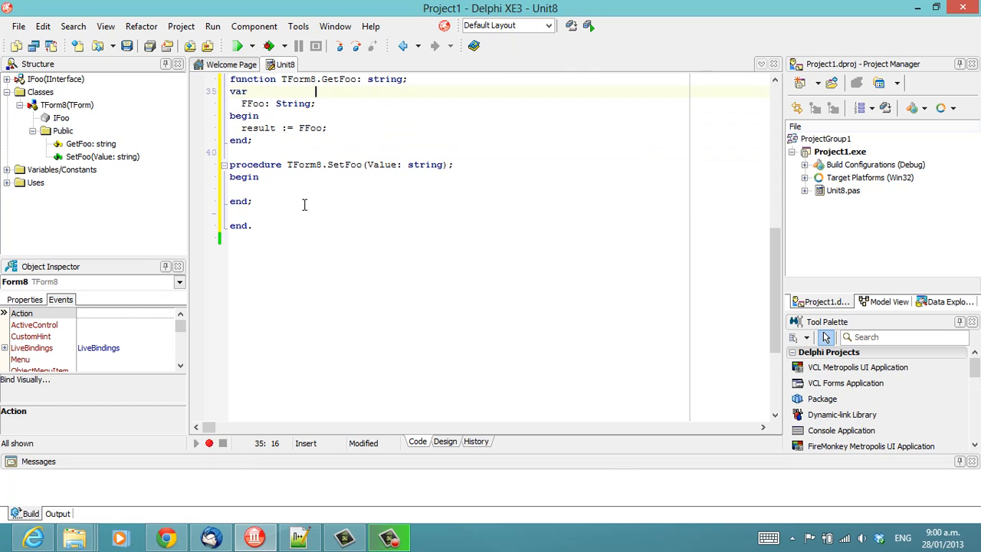
key(ctrl+y)
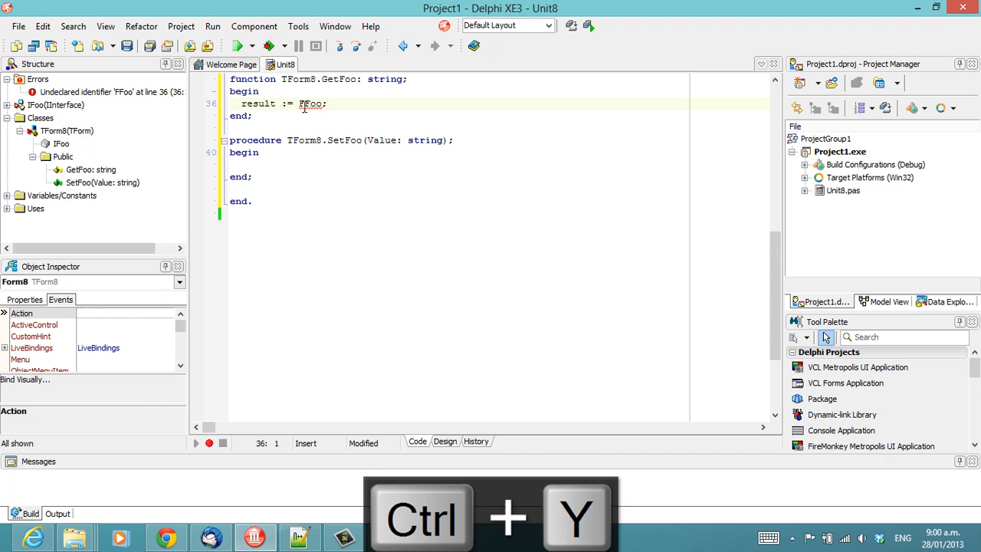
Step: Start Refactor > Declare Field on FFoo to make it a TForm8 field
right_click(307, 105)
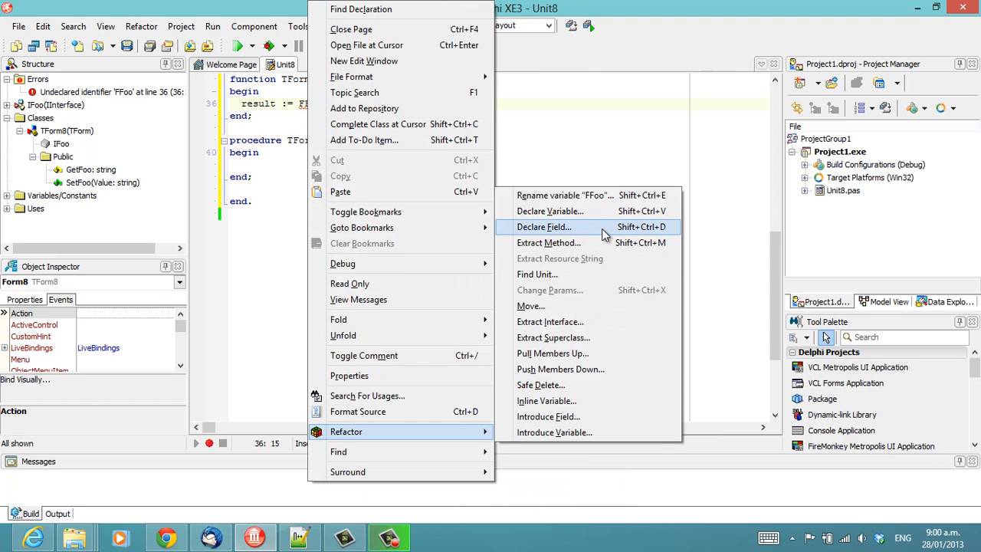
click(544, 227)
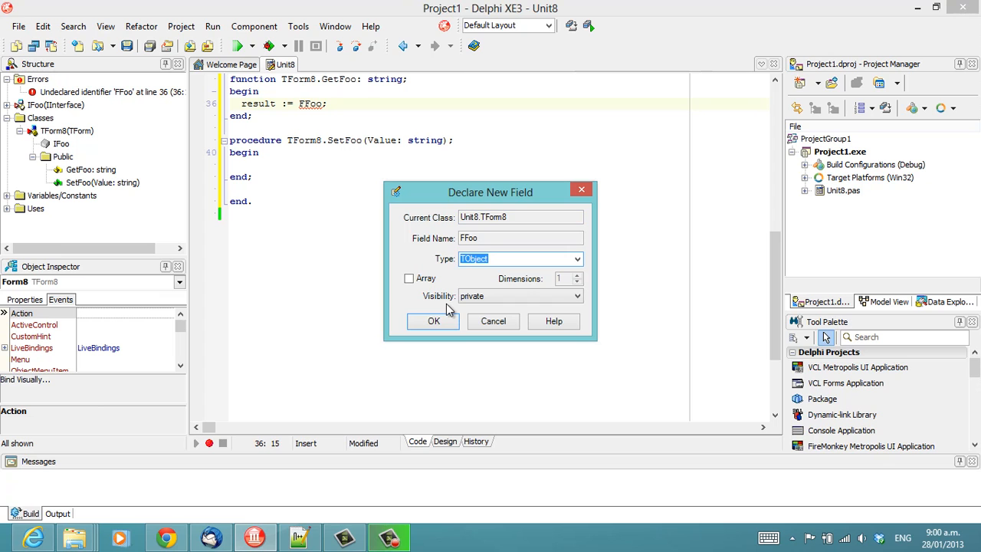
Step: Confirm FFoo as a private string field and write FFoo := Value in SetFoo
click(432, 322)
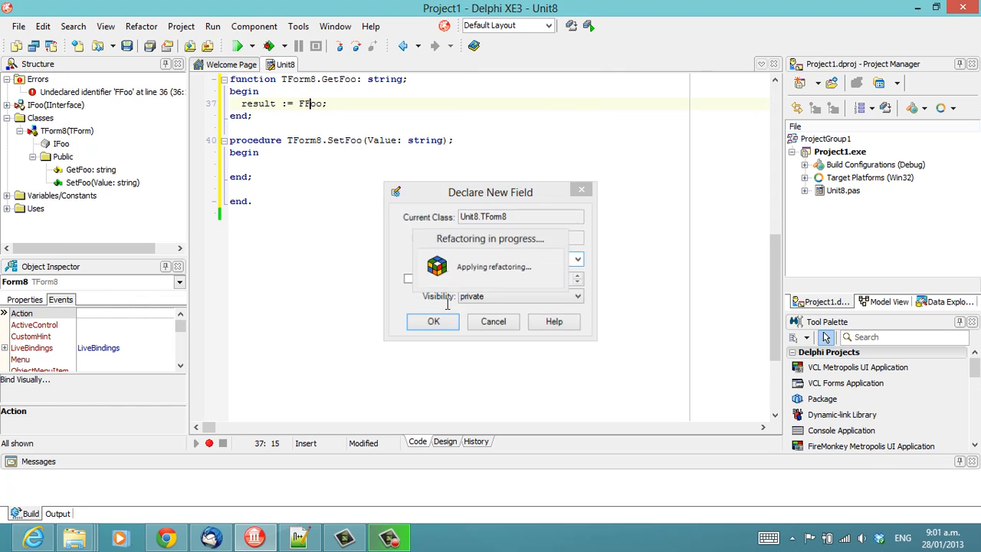
click(432, 322)
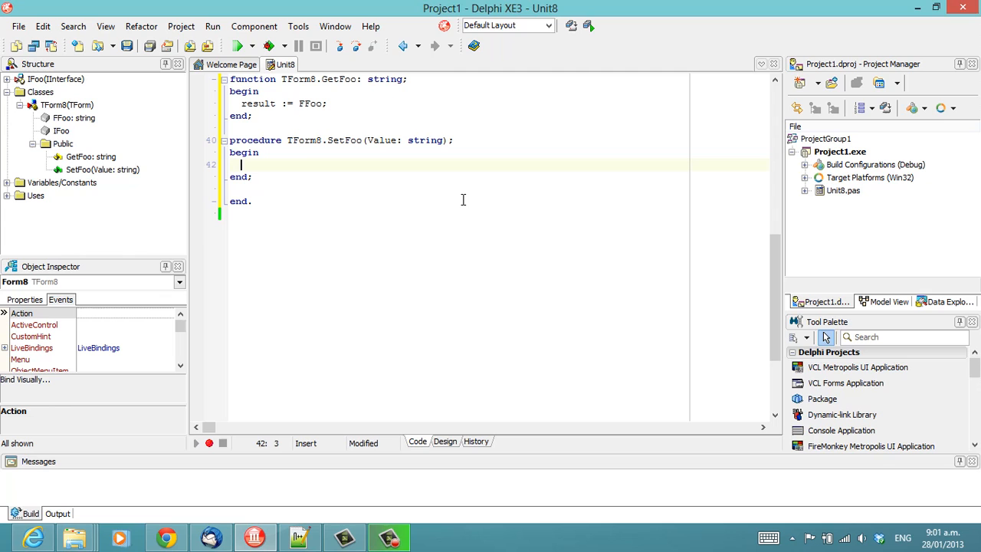
text(FFoo :=)
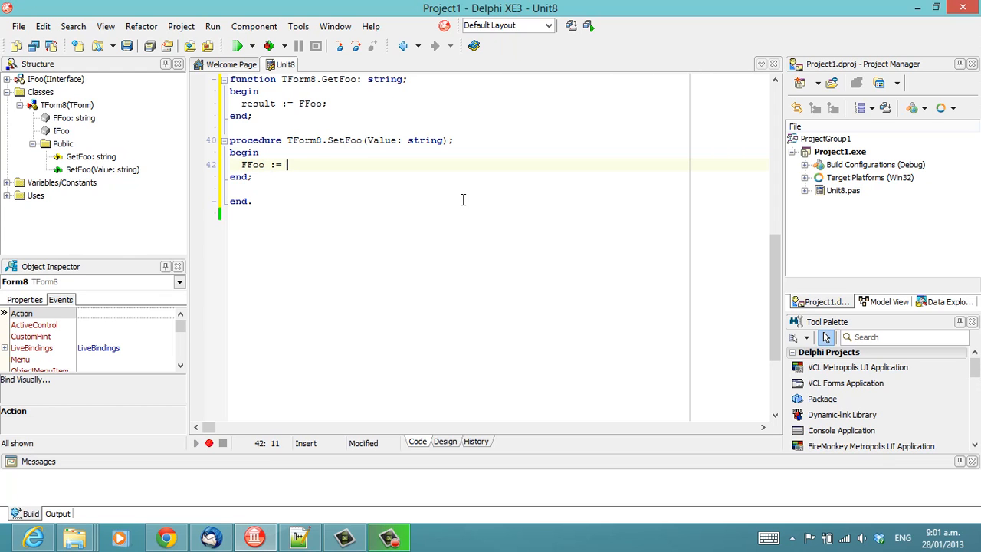
text(Value')
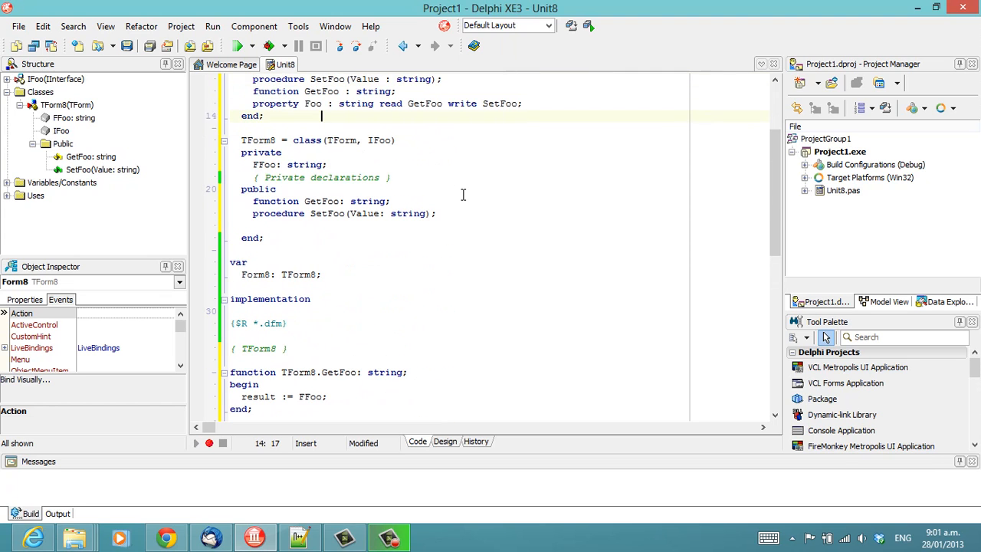
Step: Remove the blank line after SetFoo in the public section and switch to the form designer
click(309, 226)
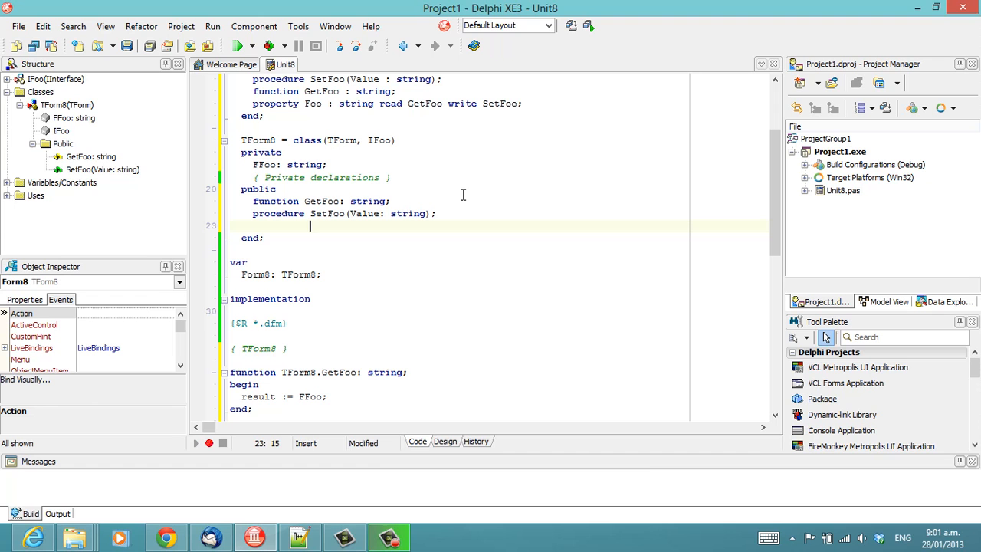
key(ctrl+space)
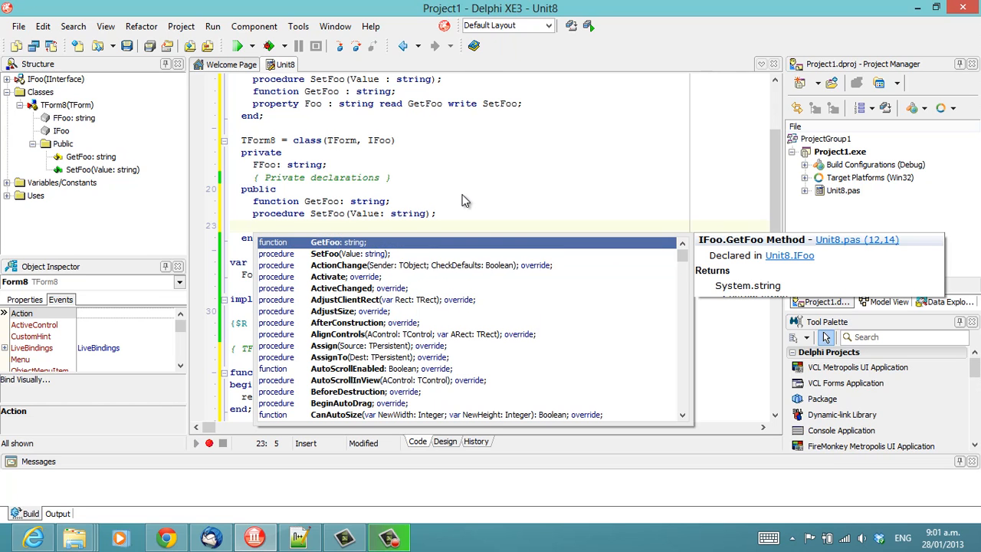
key(Escape)
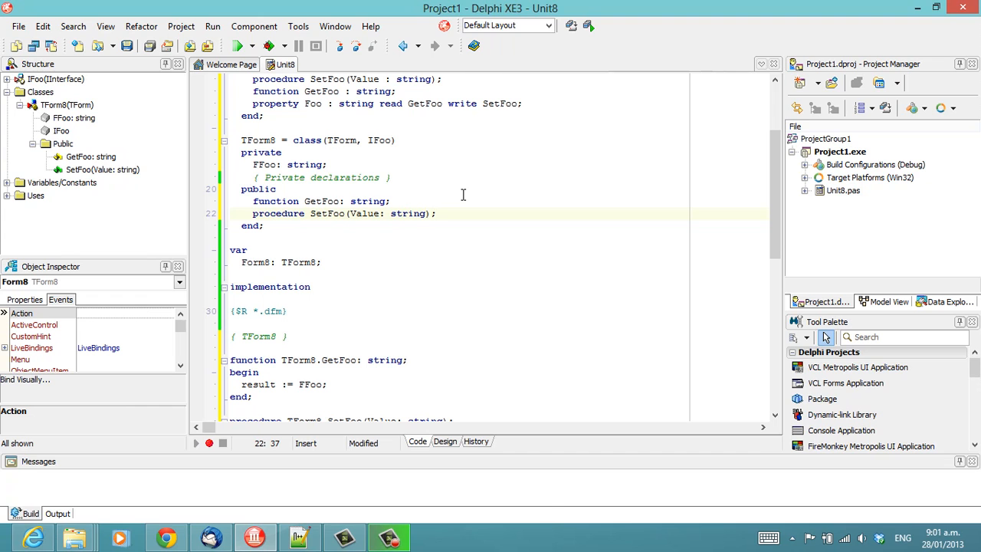
key(f12)
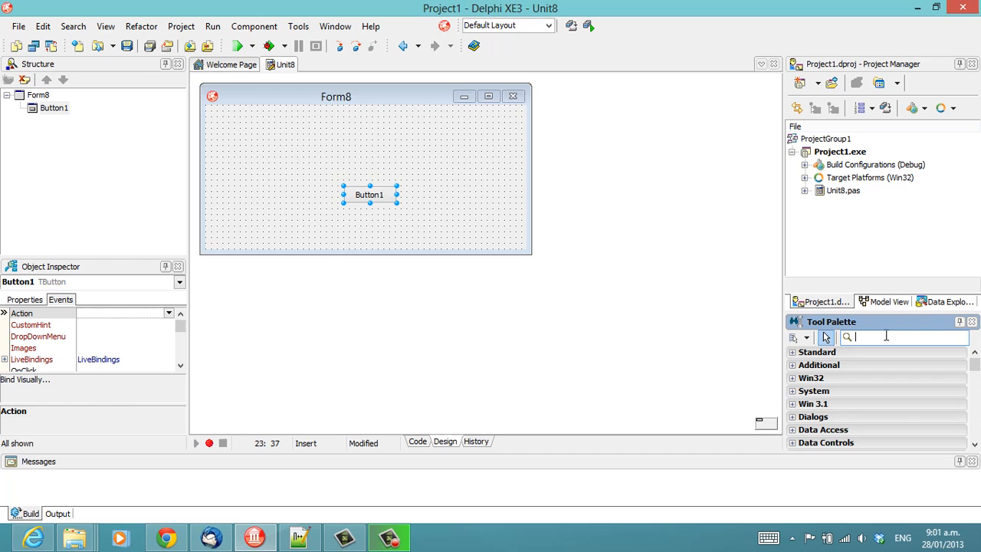
Step: Move Button1 to the form's top-left and generate its empty OnClick handler
drag(368, 194, 249, 119)
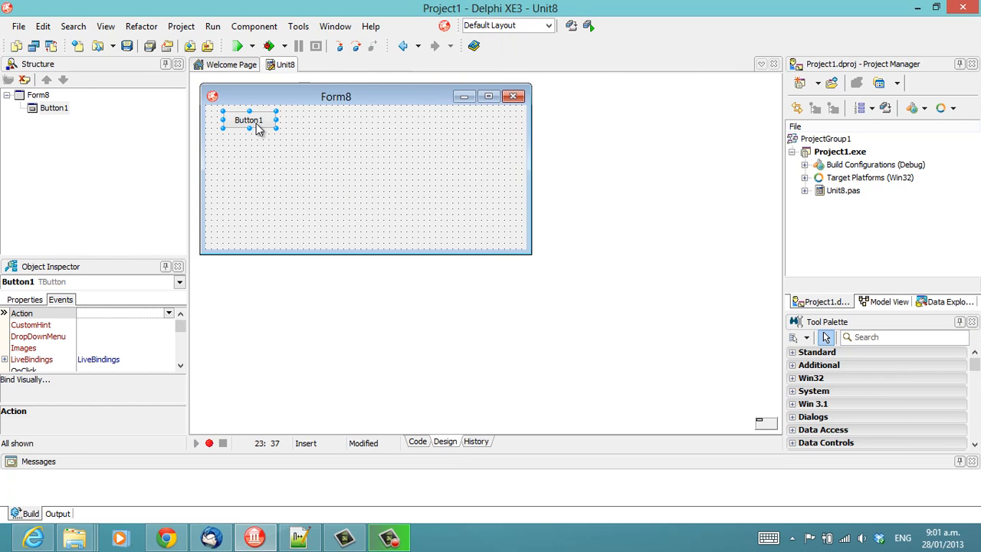
click(417, 441)
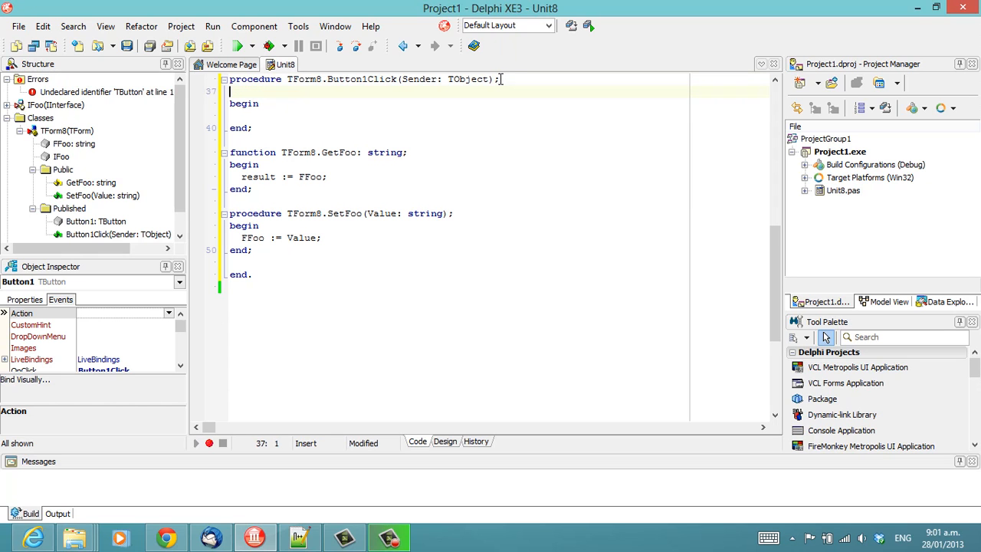
Step: Declare var Foo : IFoo in Button1Click and assign Foo := Self
text(var)
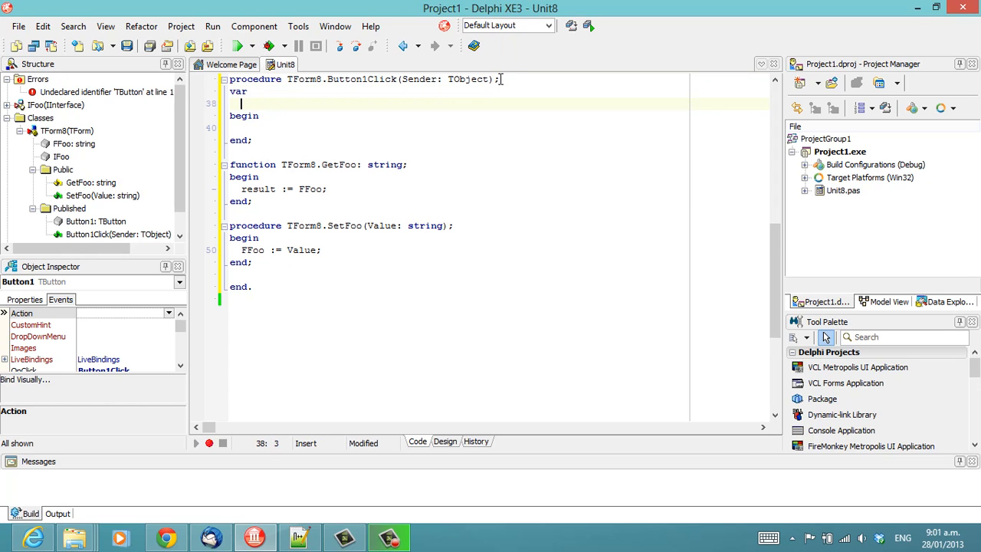
text(Foo : IFoo;)
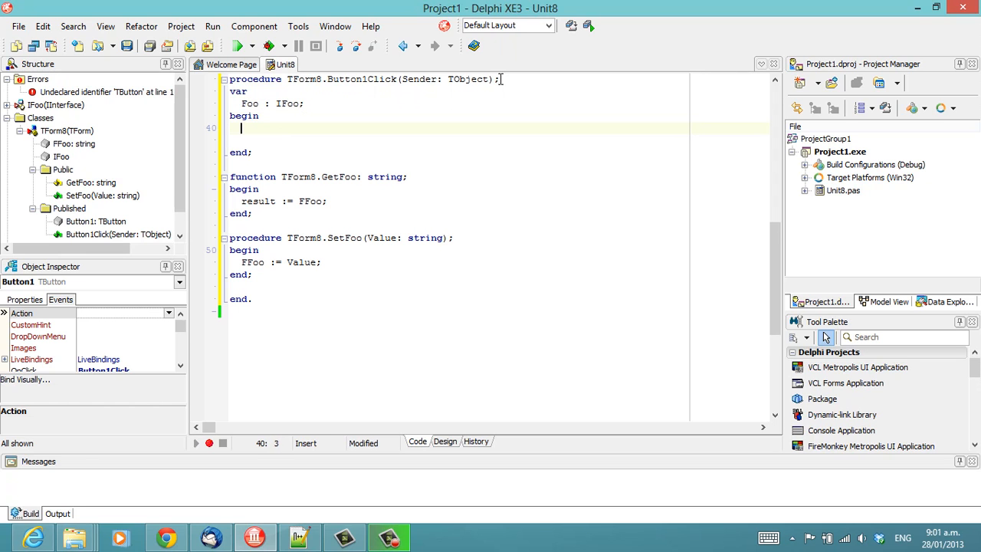
text(Foo := F)
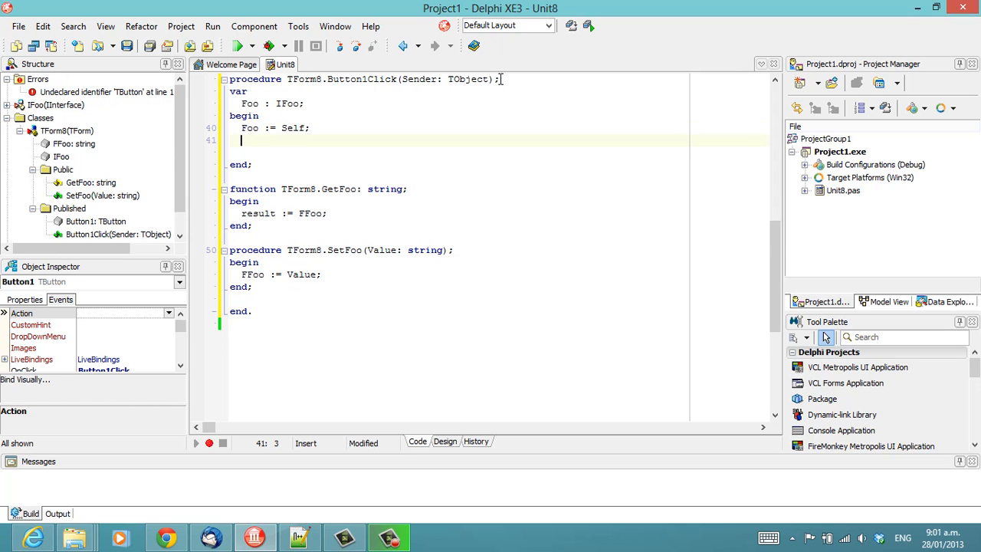
Step: Set Foo.Foo := 'Foo' and call ShowMessage(Foo)
text(Foo.Foo)
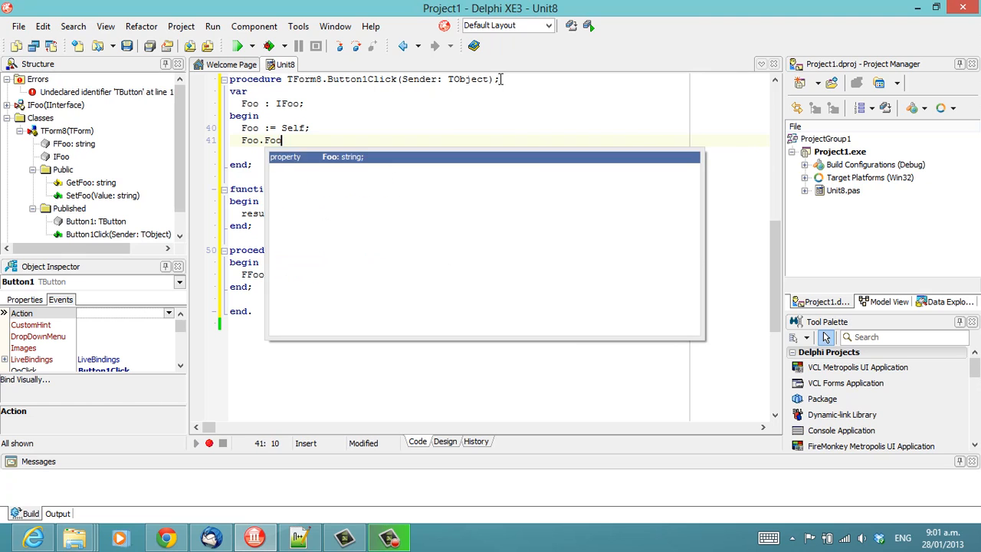
text(:=)
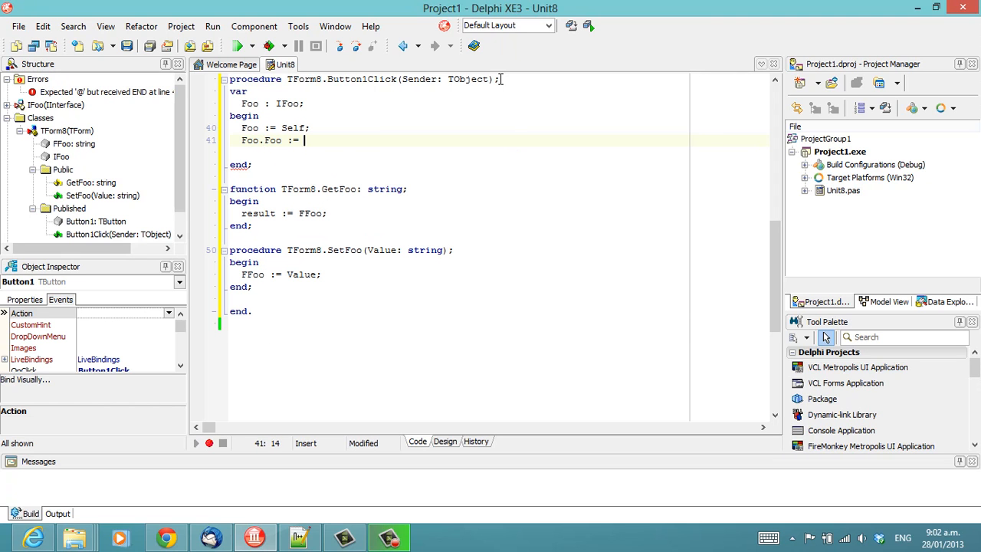
text('Foo';)
click(498, 153)
text(ShowM)
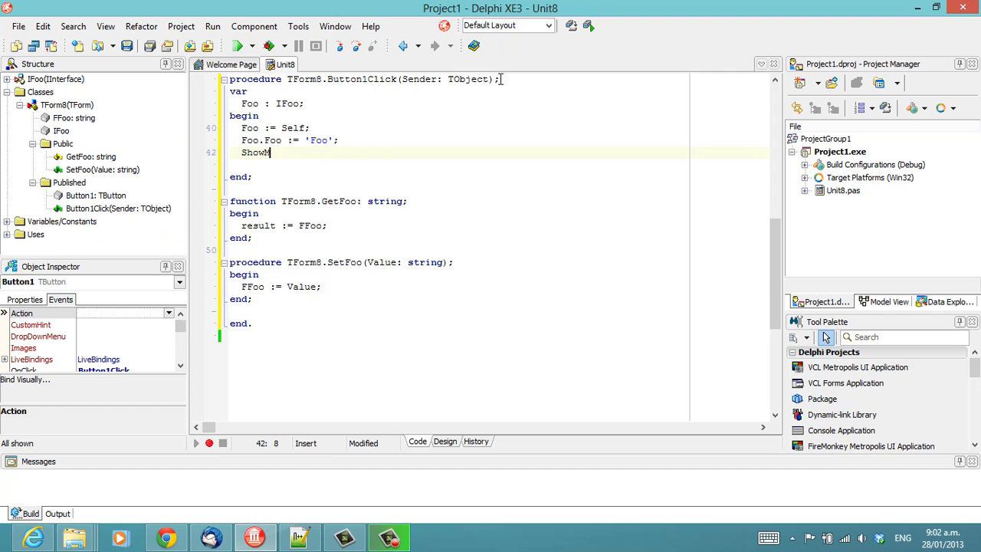
text(essage(Foo);)
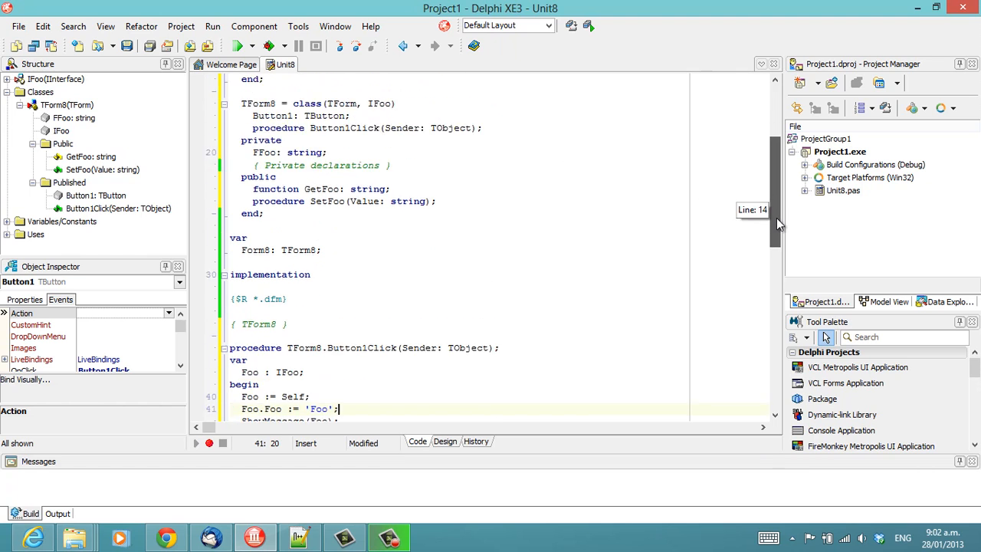
Step: Dismiss the compile error and change the call to ShowMessage(Foo.Foo)
scroll(down, 3)
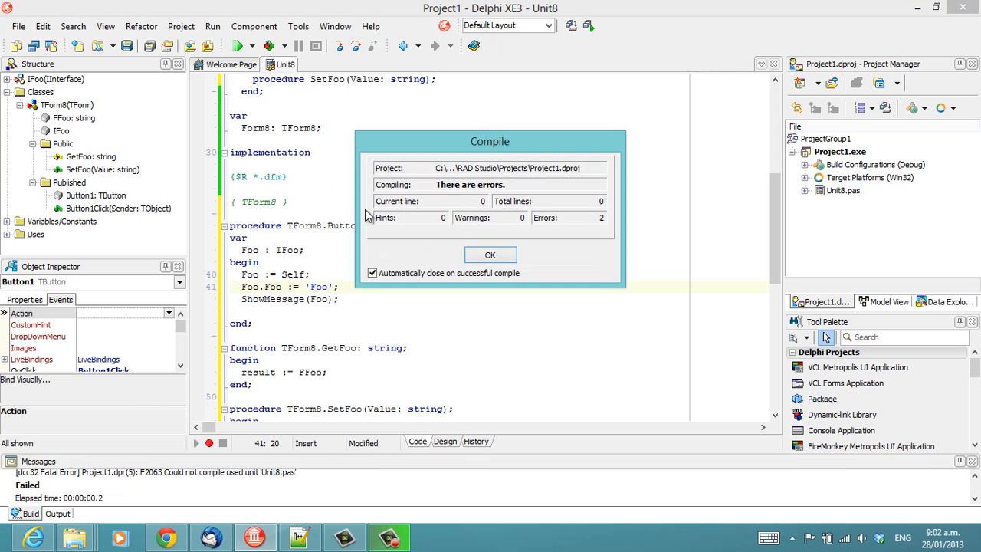
click(490, 255)
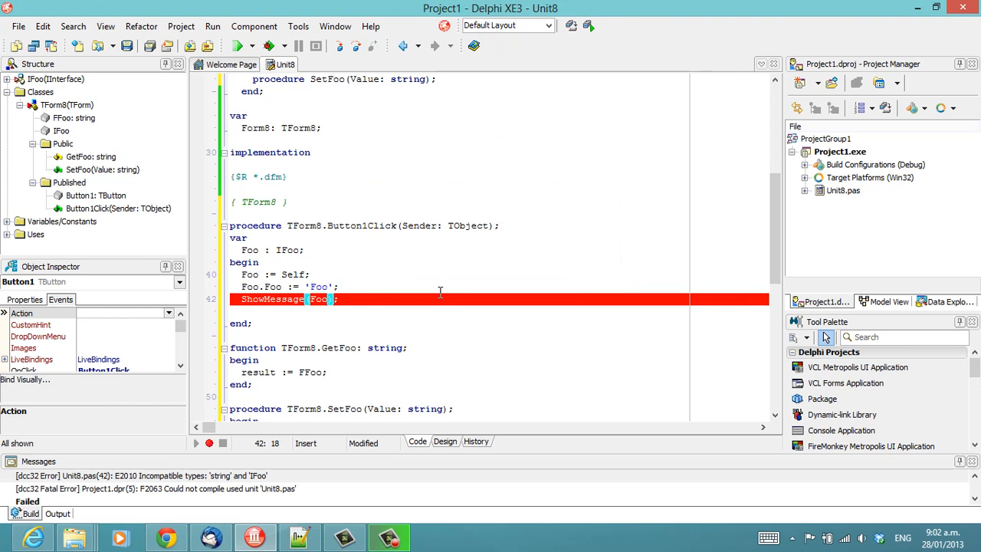
text(.)
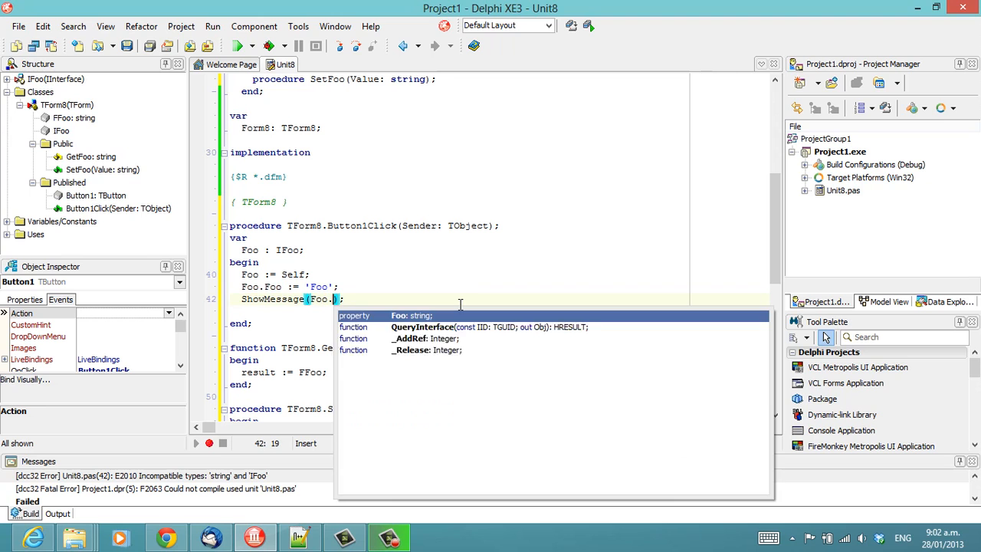
text(Foo)
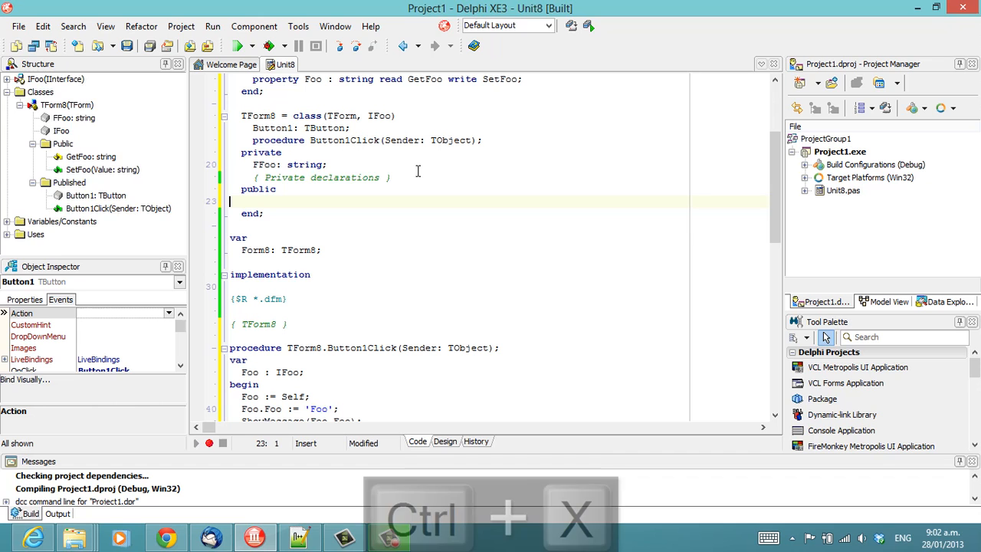
Step: Move the GetFoo and SetFoo declarations from public into TForm8's private section
key(ctrl+v)
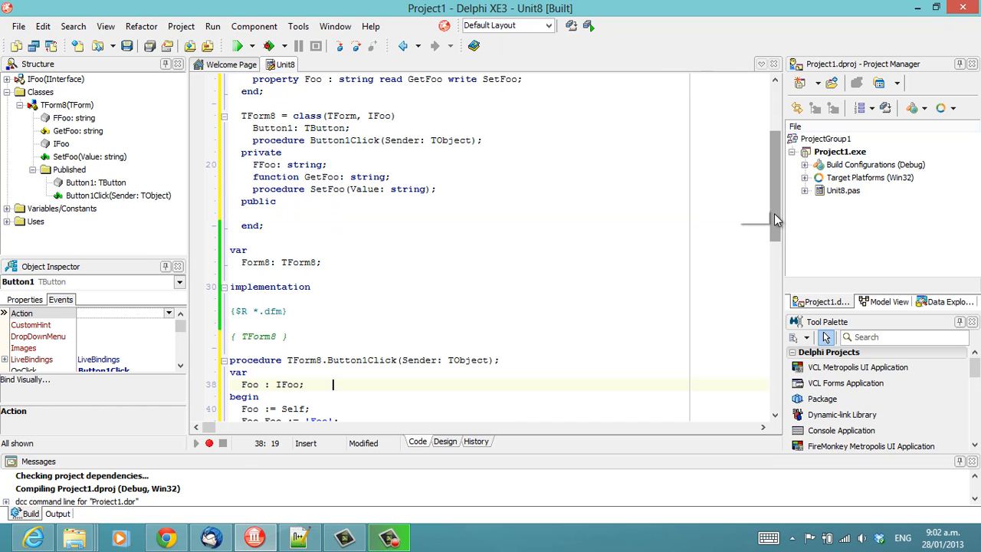
scroll(down, 3)
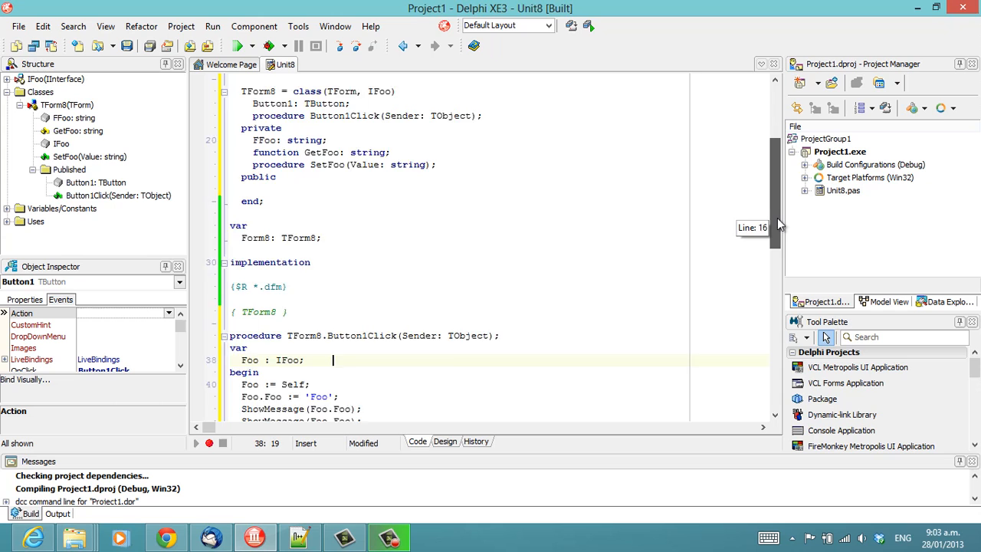
scroll(up, 3)
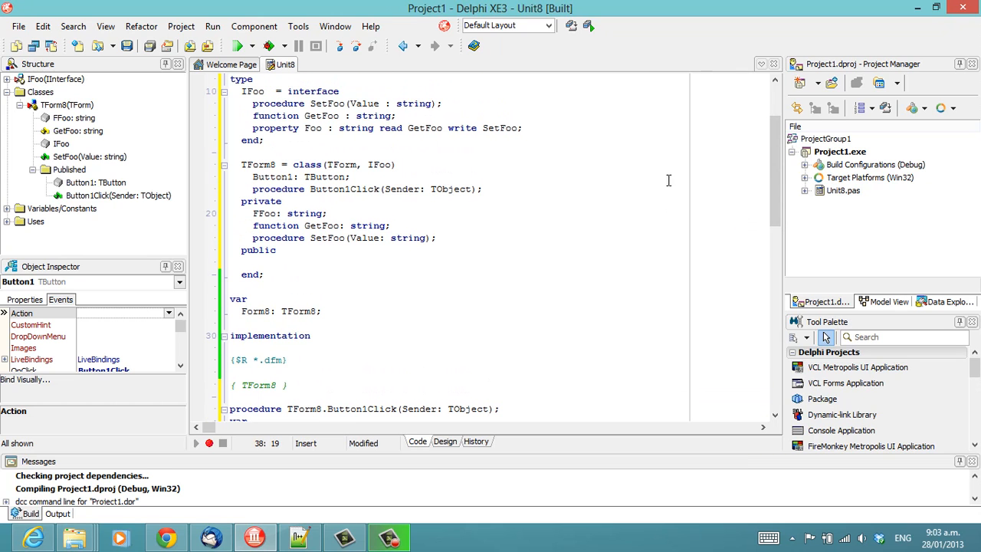
scroll(down, 3)
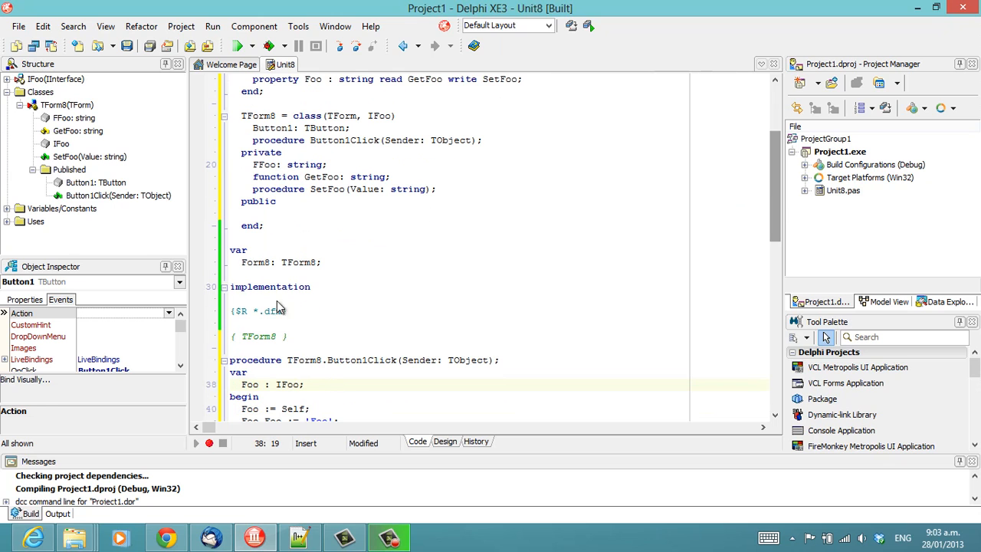